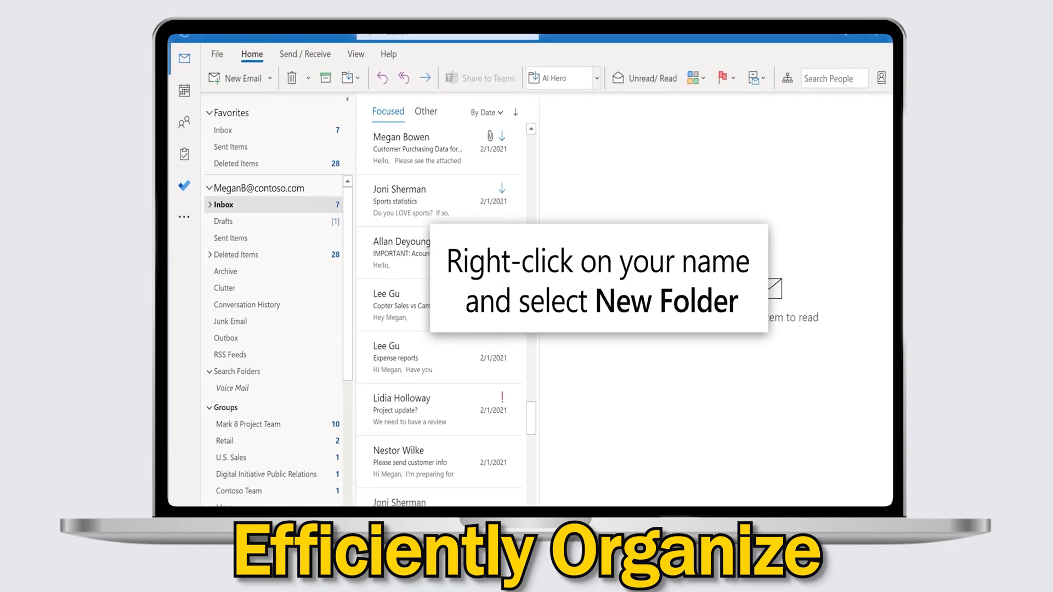
# Step: Bring up the account's folder context menu in the folder pane to reach New Folder
pyautogui.rightClick(264, 187)
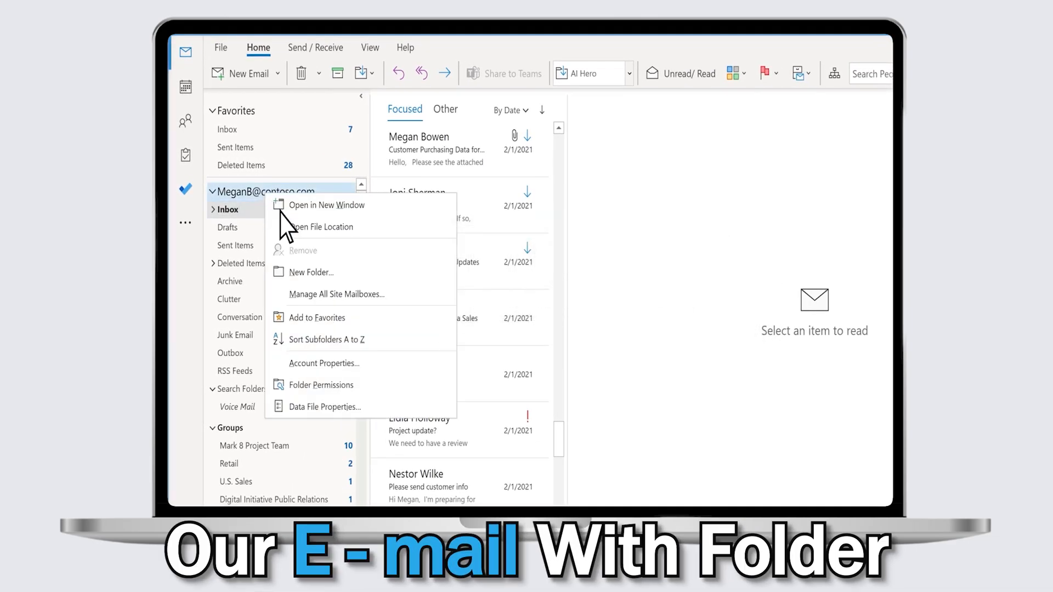
pyautogui.click(311, 272)
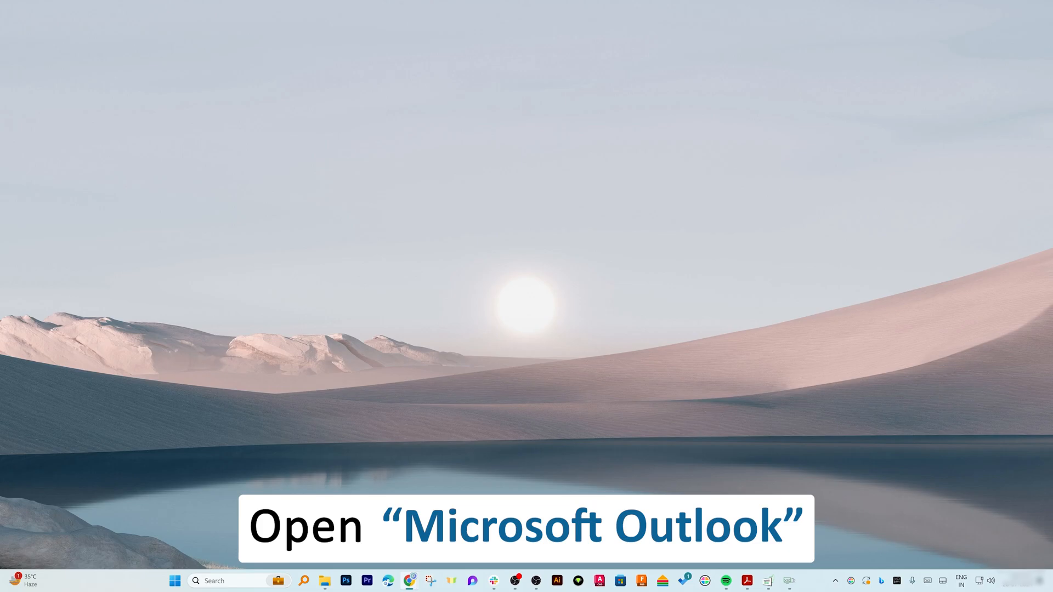
# Step: Launch Microsoft Outlook from the taskbar icon
pyautogui.click(174, 581)
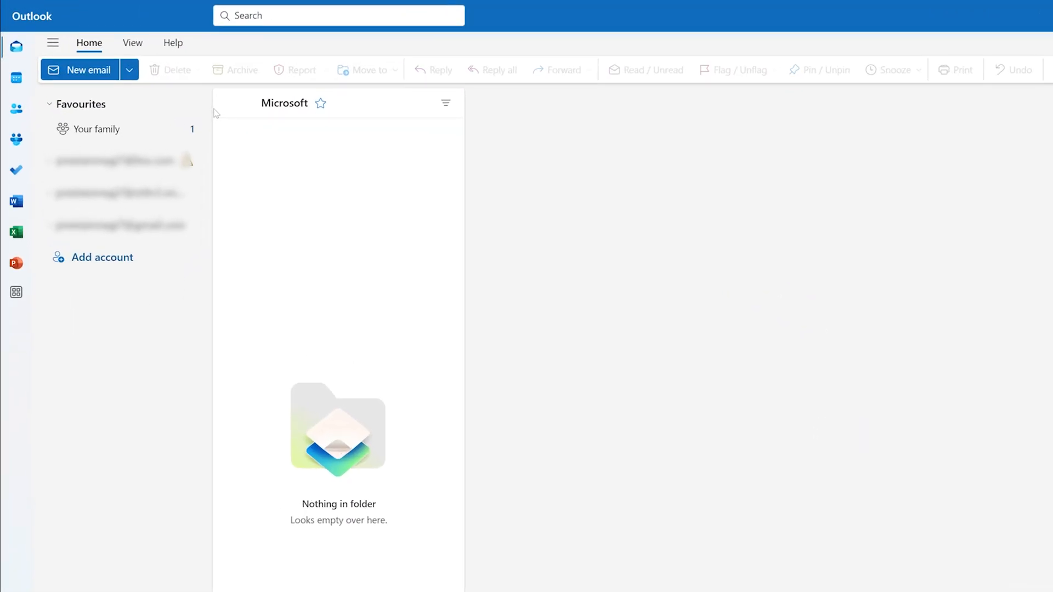
pyautogui.moveTo(195, 115)
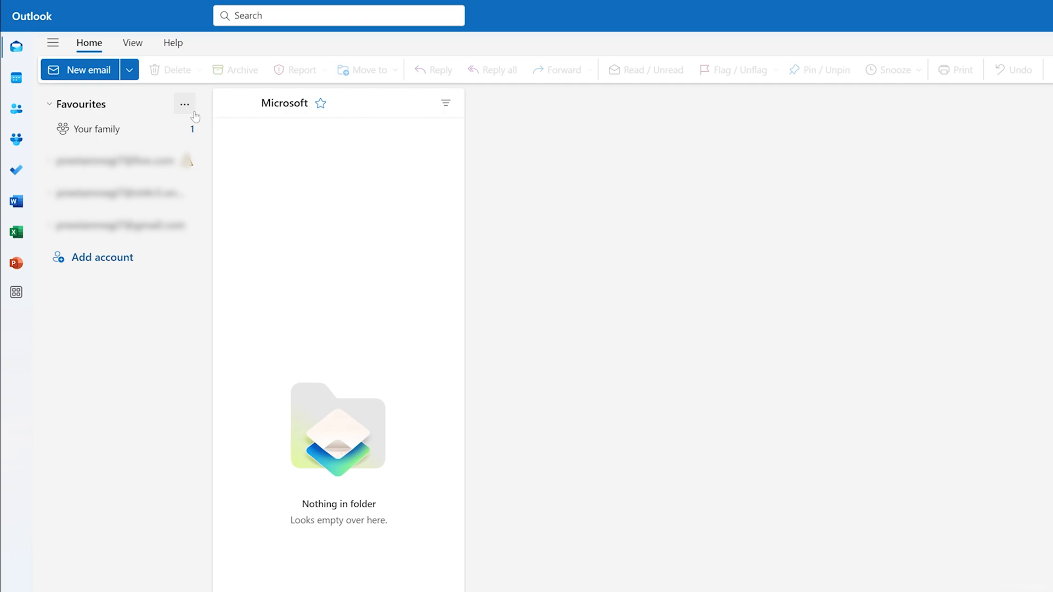
# Step: Expand the account, open Inbox, view Focused and Other tabs, and show Inbox options
pyautogui.click(50, 164)
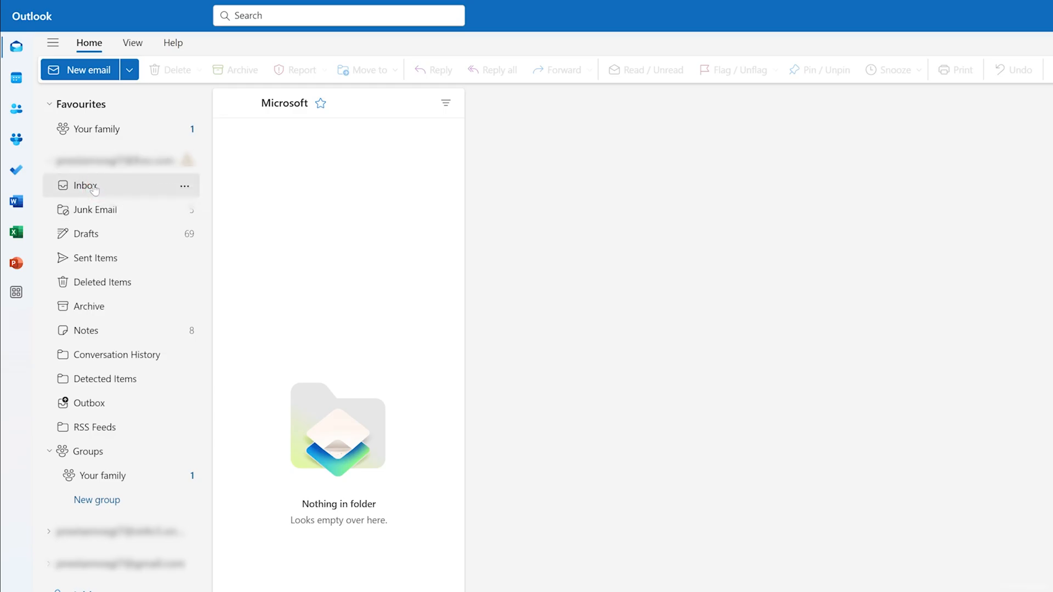
pyautogui.click(85, 185)
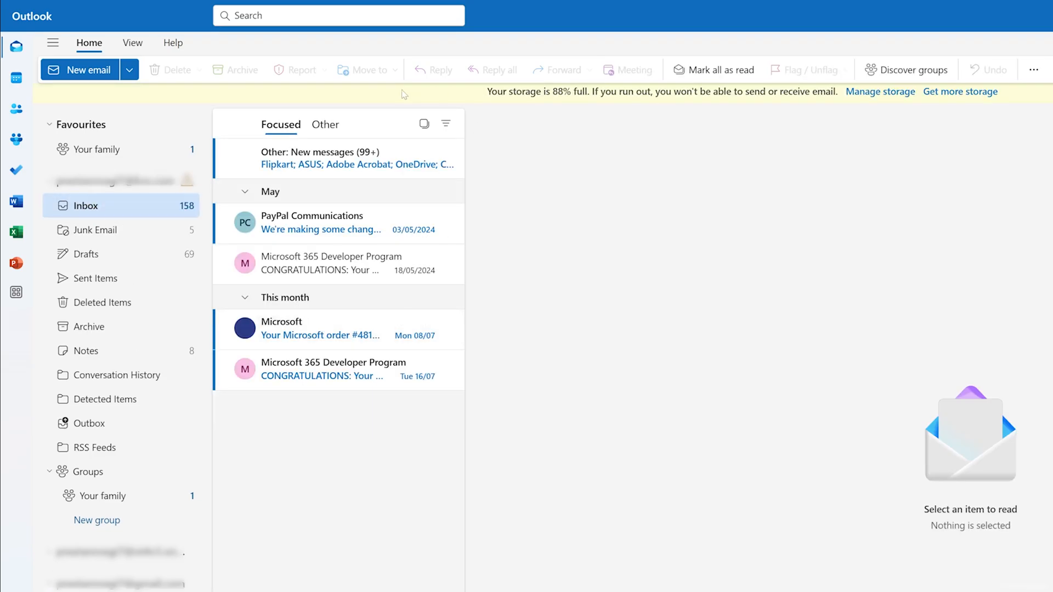
pyautogui.click(325, 126)
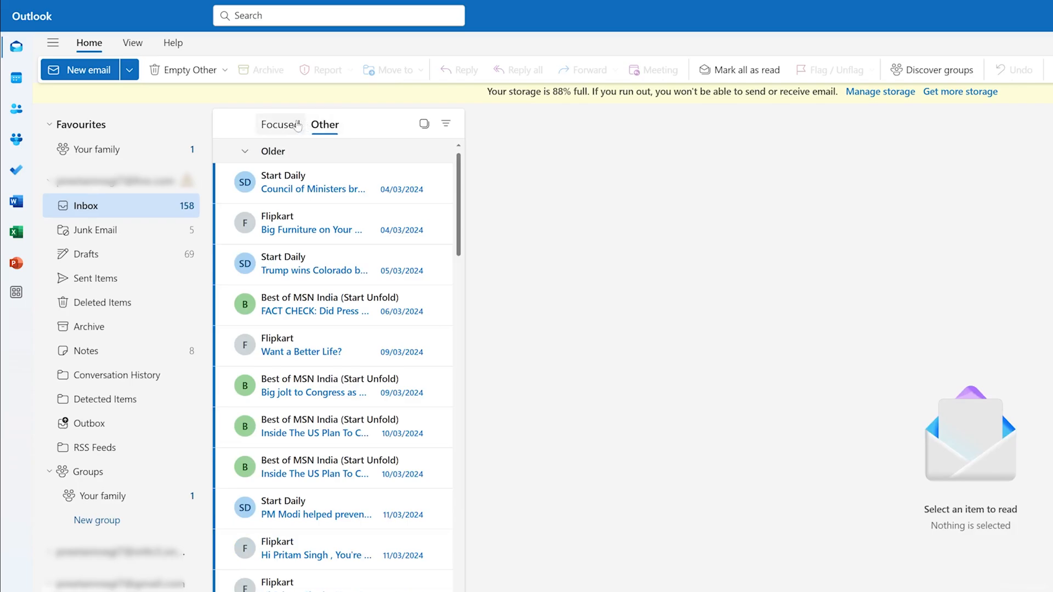
pyautogui.click(281, 125)
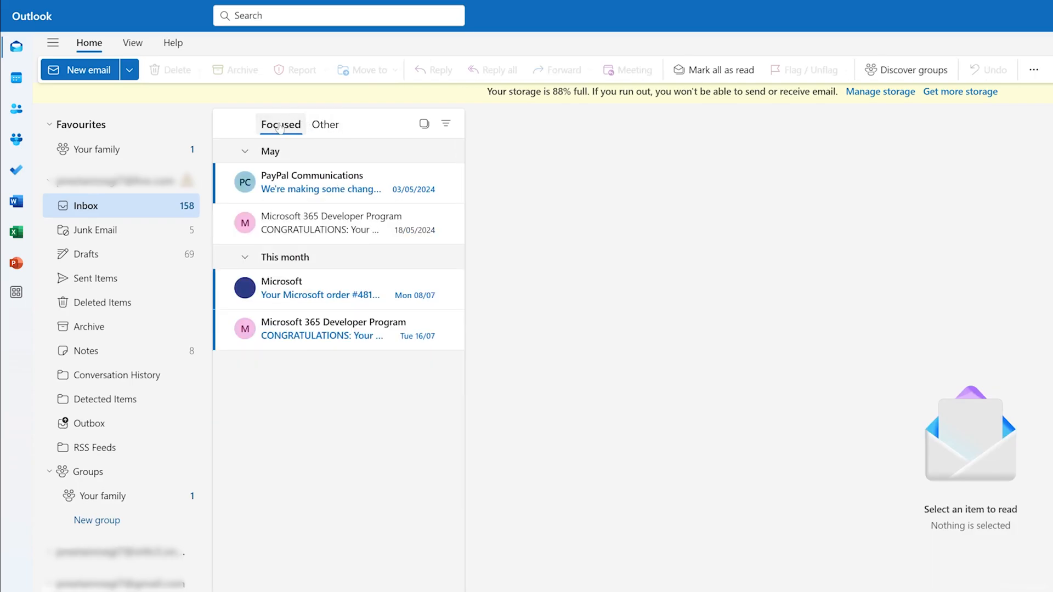
pyautogui.click(325, 125)
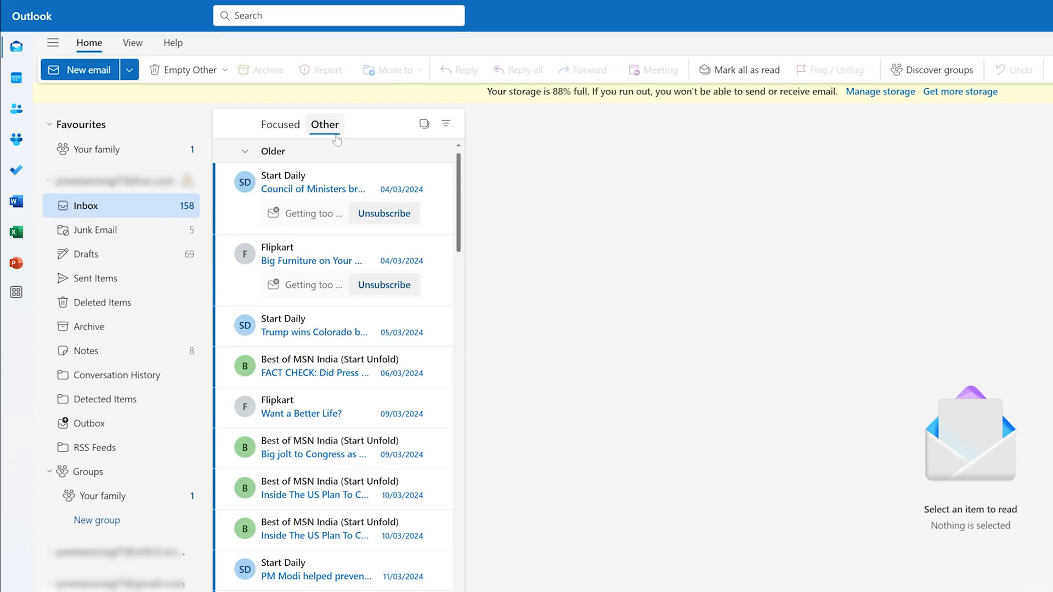
pyautogui.moveTo(165, 213)
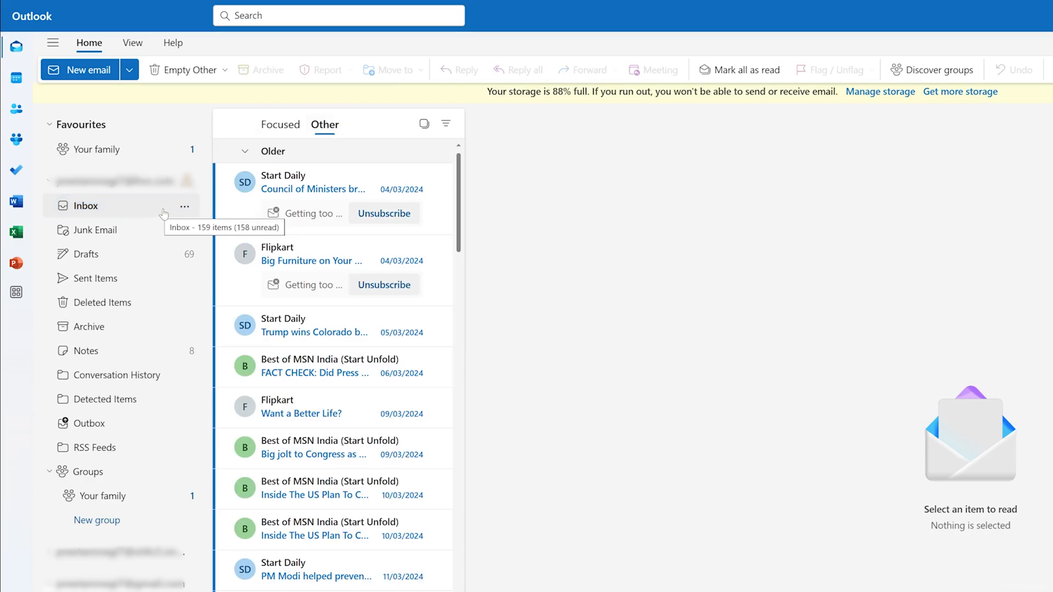
pyautogui.click(185, 207)
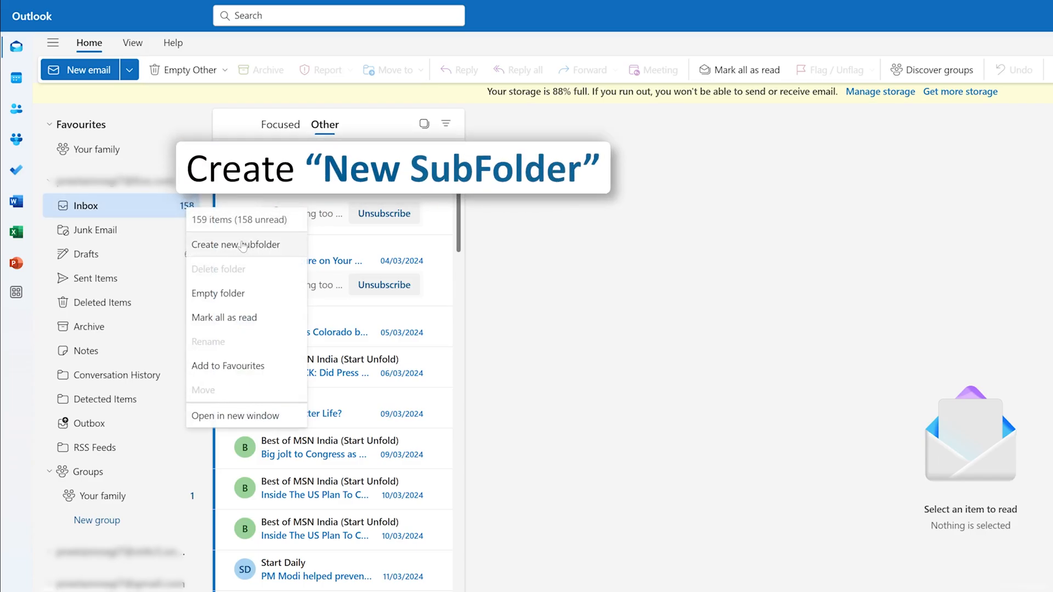
# Step: Create two Inbox subfolders named 'Work' and 'Personal'
pyautogui.click(236, 245)
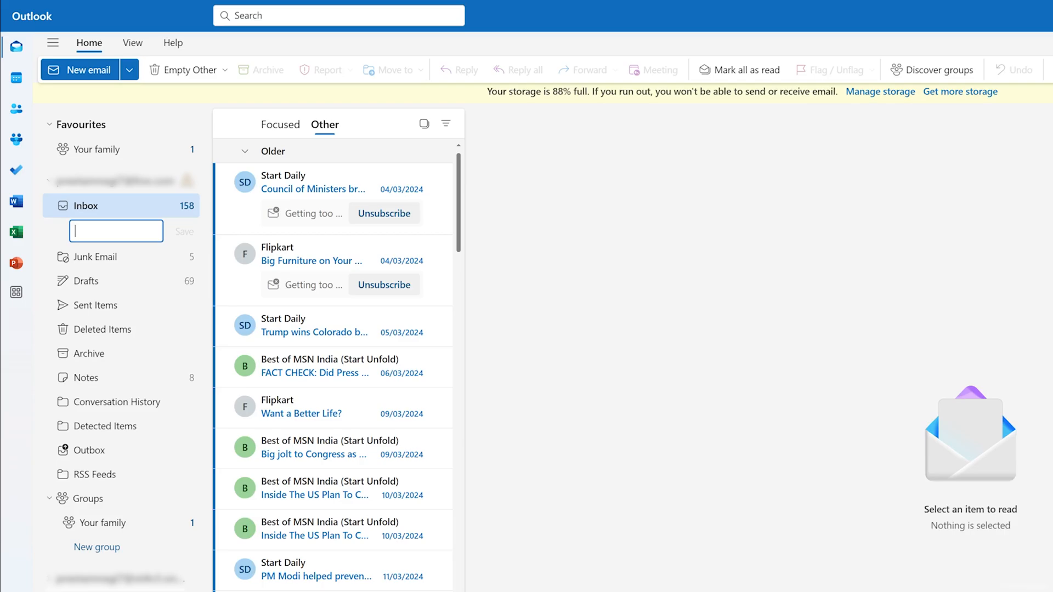
pyautogui.write('Work')
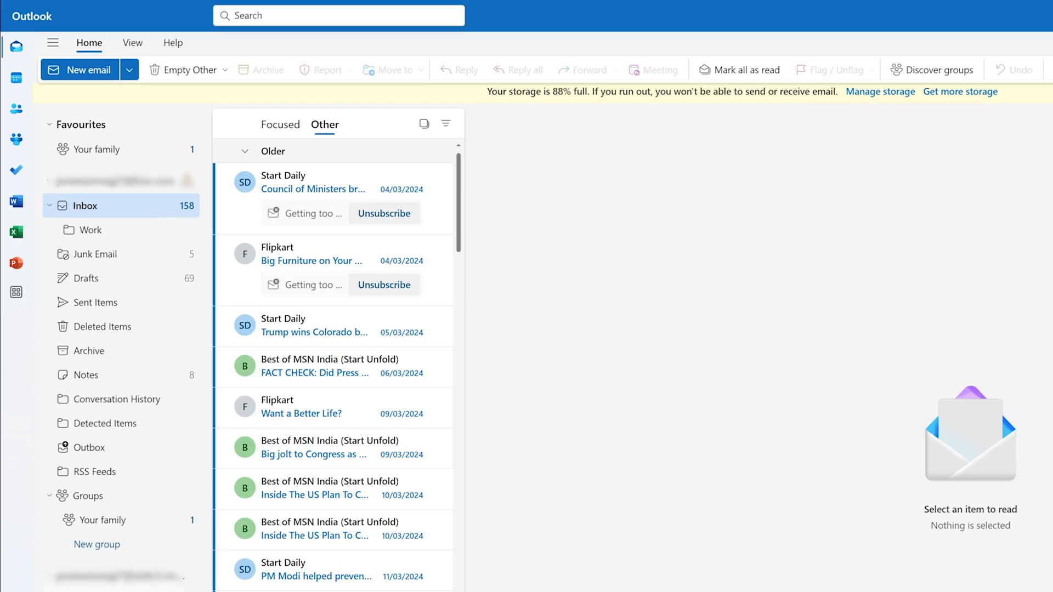
pyautogui.rightClick(84, 206)
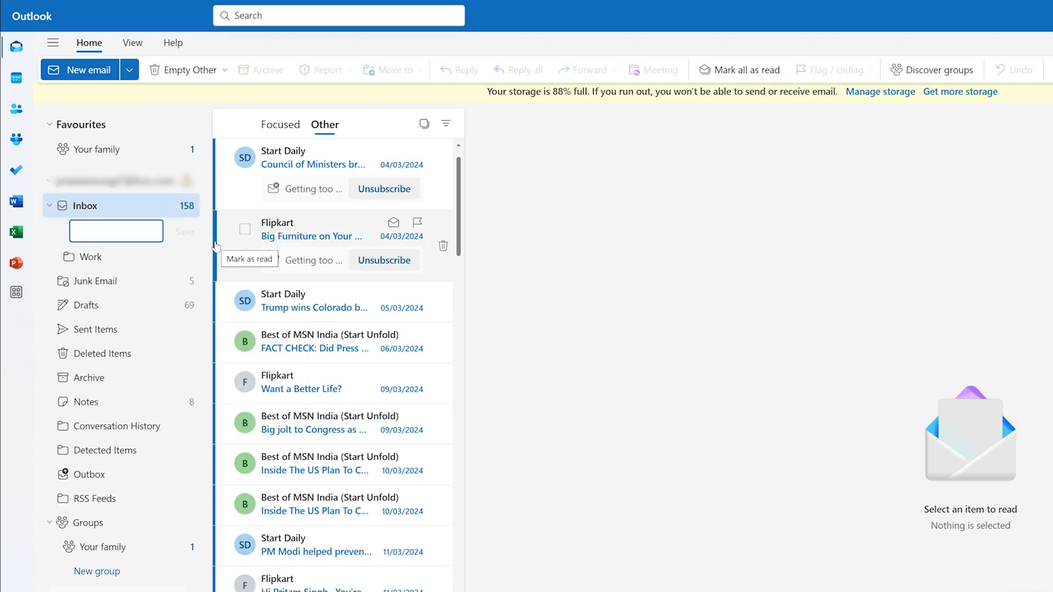
pyautogui.write('Person')
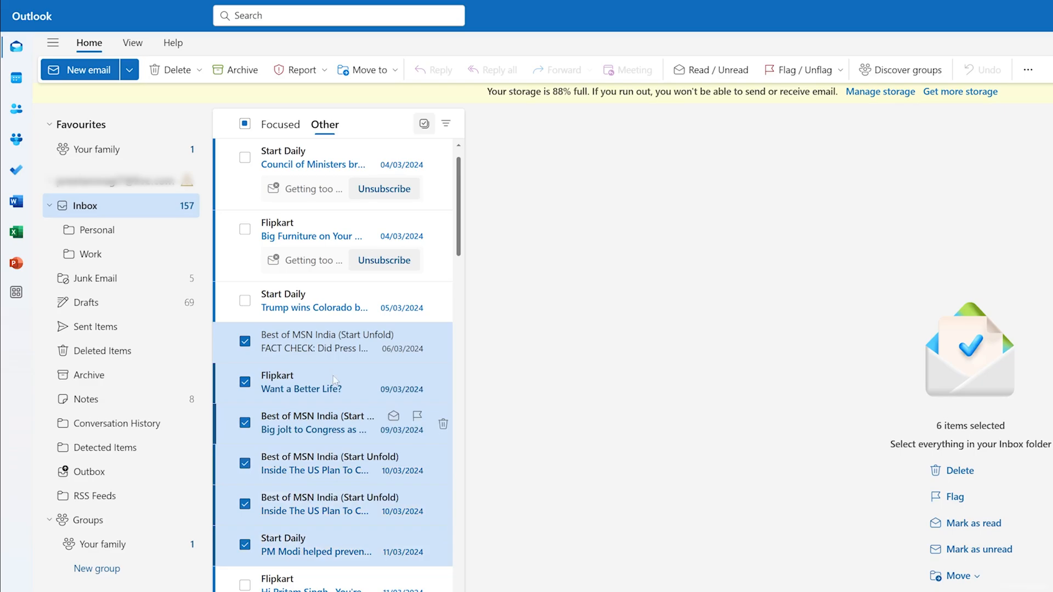
# Step: Move the Trump Colorado and Big Furniture Flipkart messages to Personal and verify them there
pyautogui.click(244, 301)
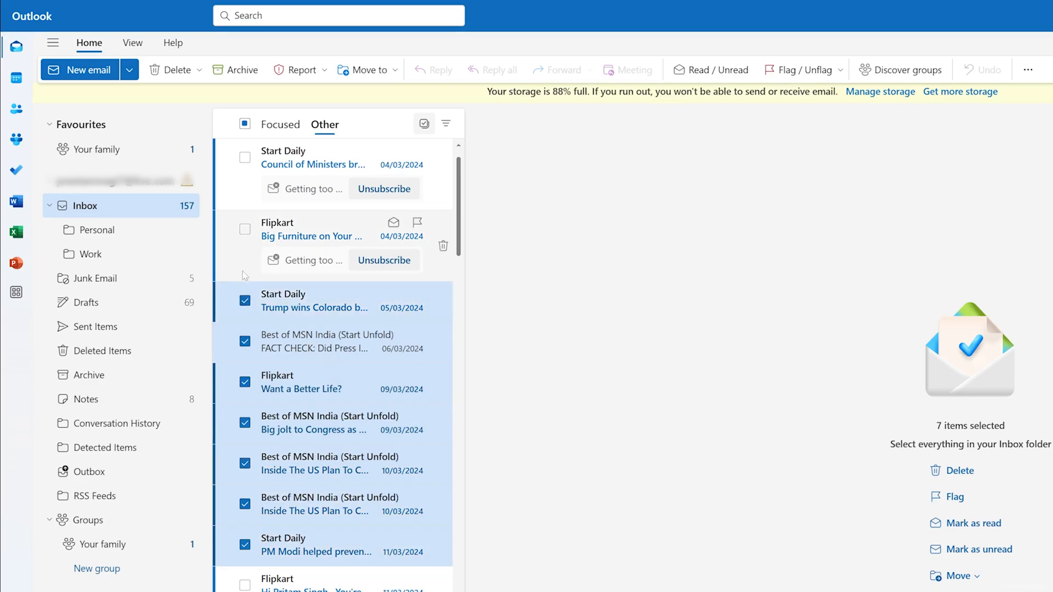
pyautogui.click(245, 244)
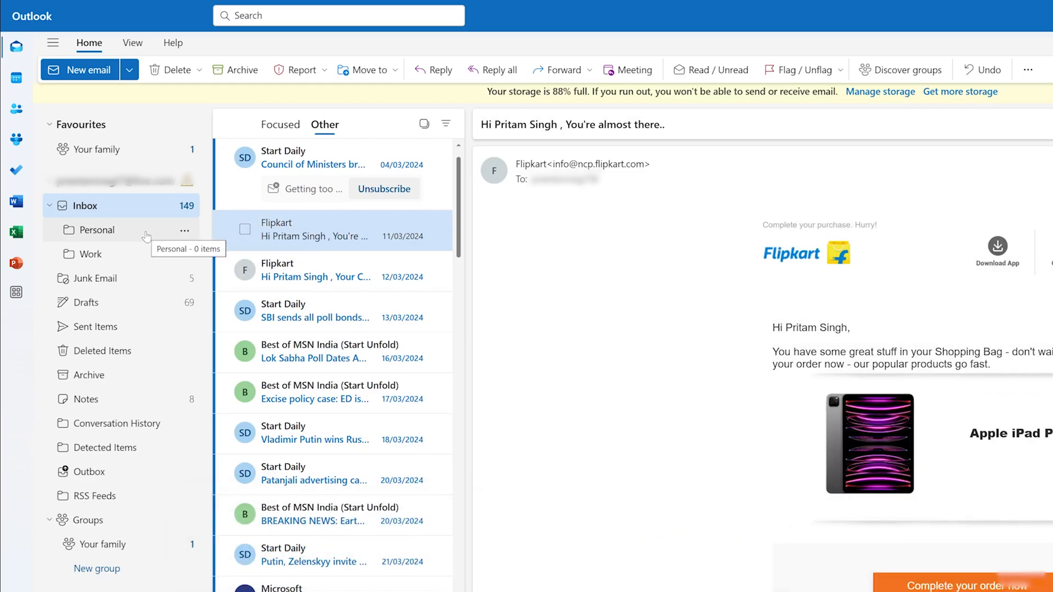
pyautogui.click(98, 230)
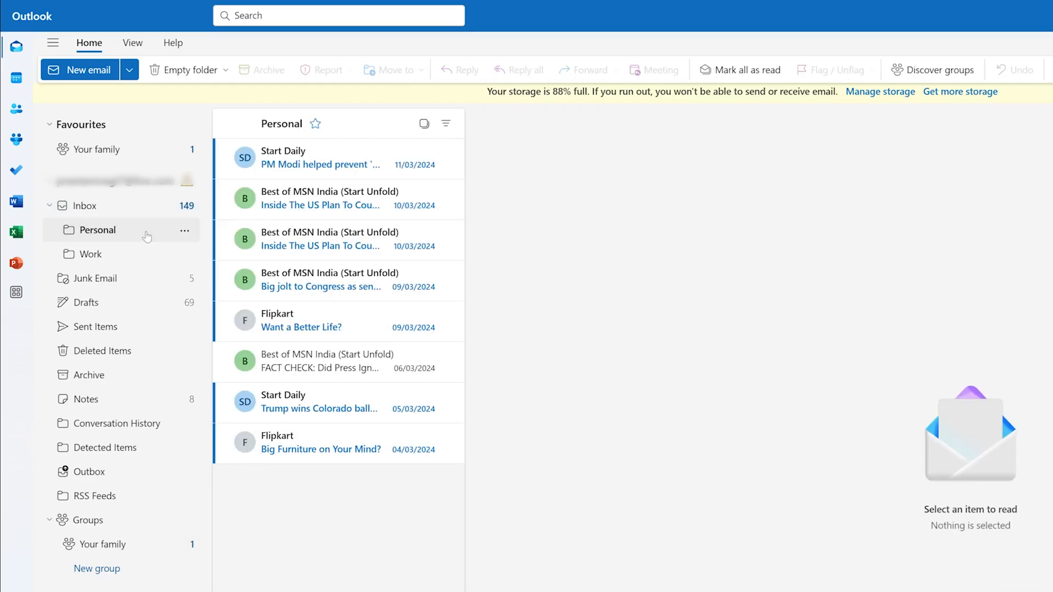
pyautogui.click(84, 206)
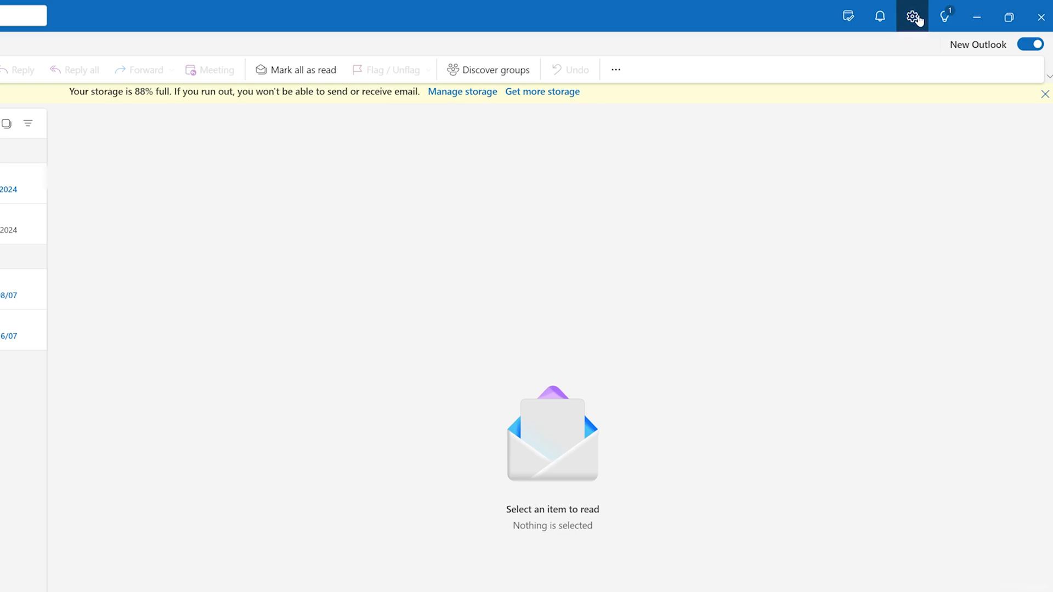
# Step: Under Settings > Email > Rules, add a new rule named 'Flipkart Emails'
pyautogui.click(911, 16)
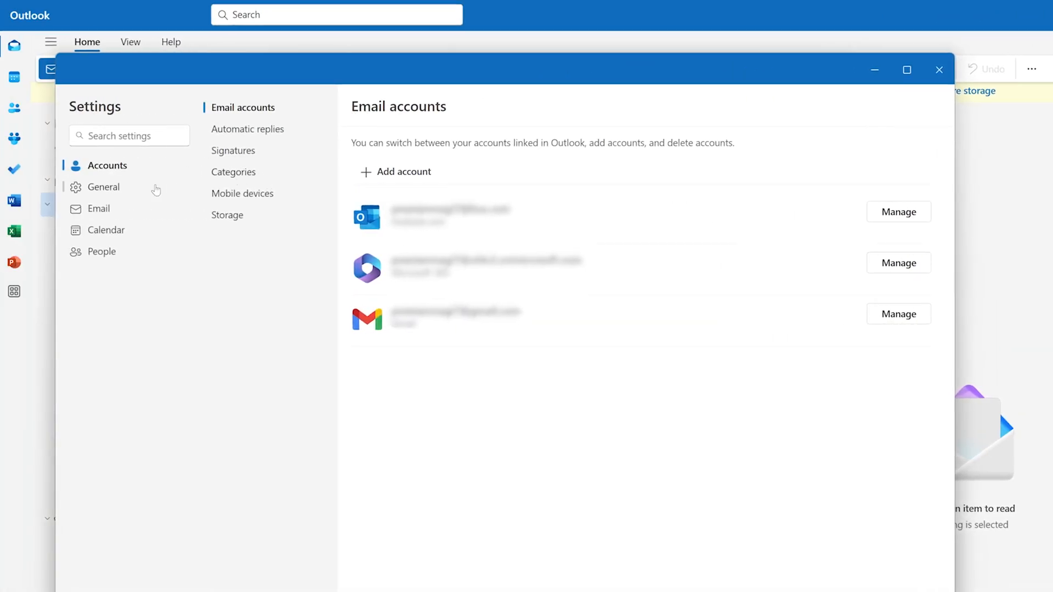
pyautogui.click(99, 209)
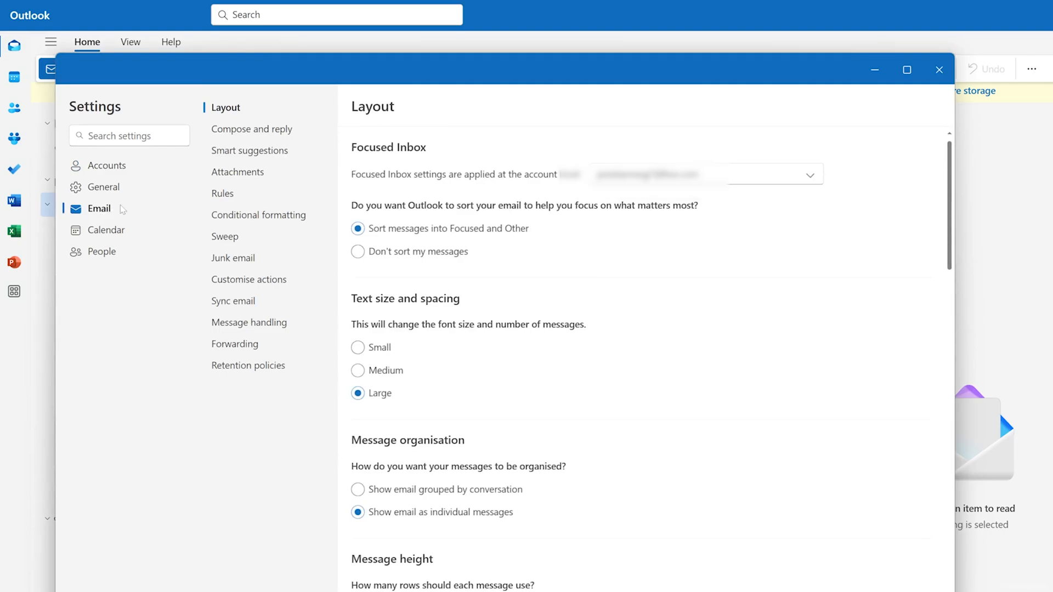
pyautogui.click(222, 194)
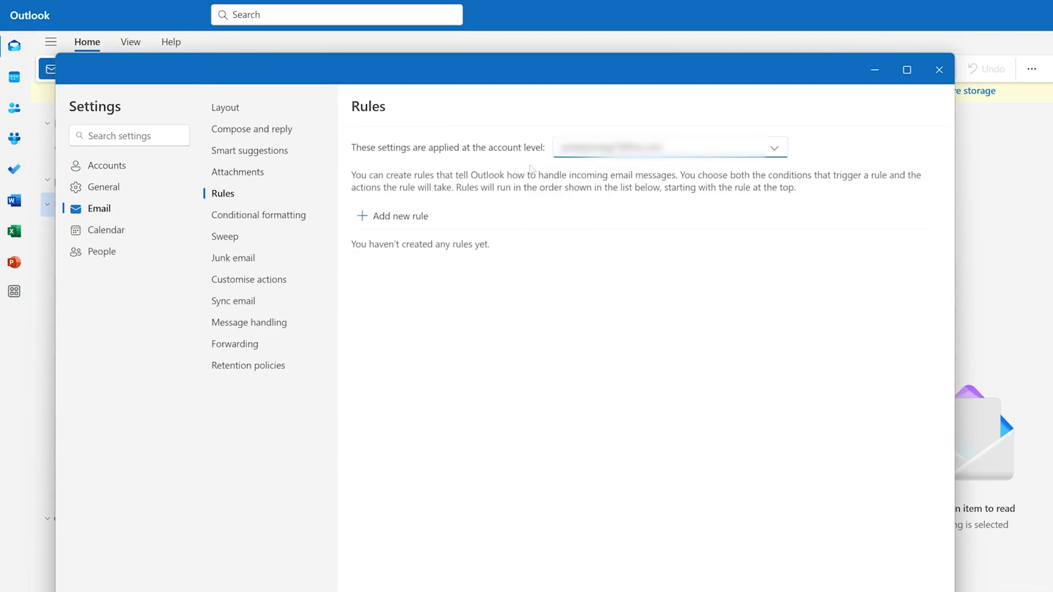
pyautogui.click(391, 217)
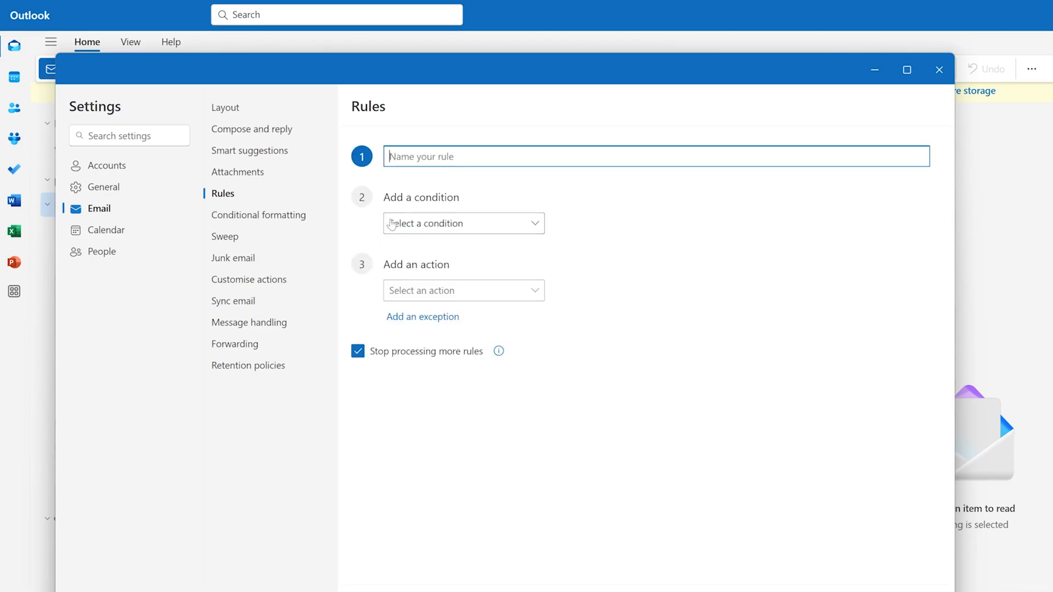
pyautogui.write('Flipkart E')
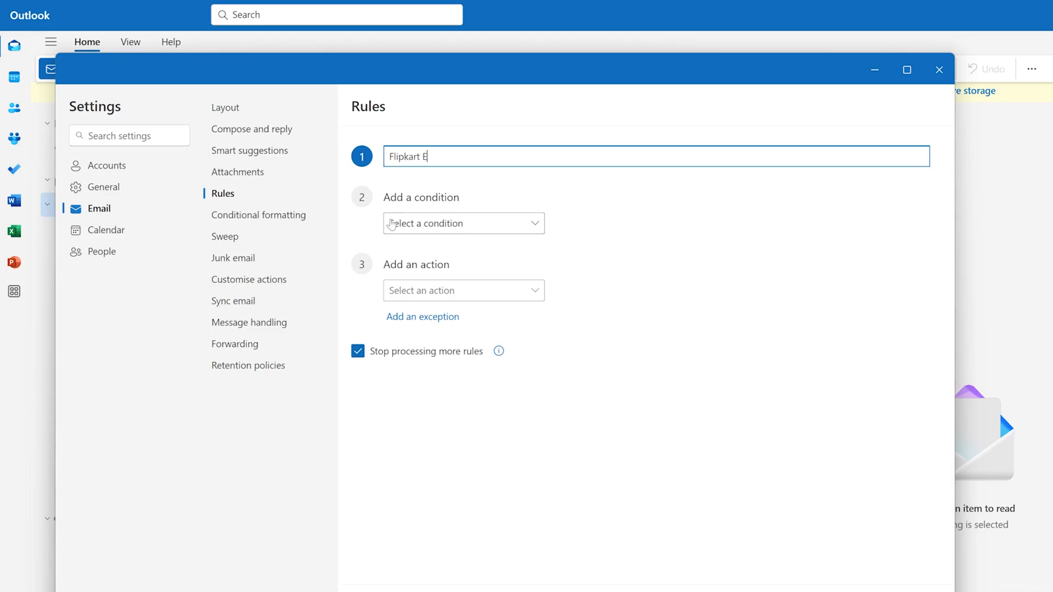
pyautogui.write('mails')
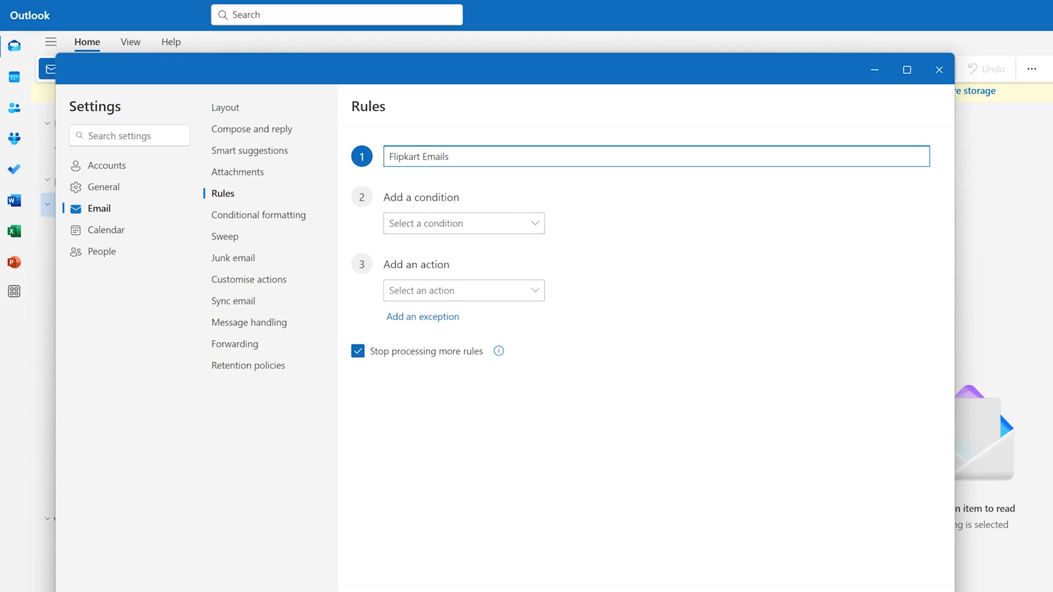
pyautogui.moveTo(515, 234)
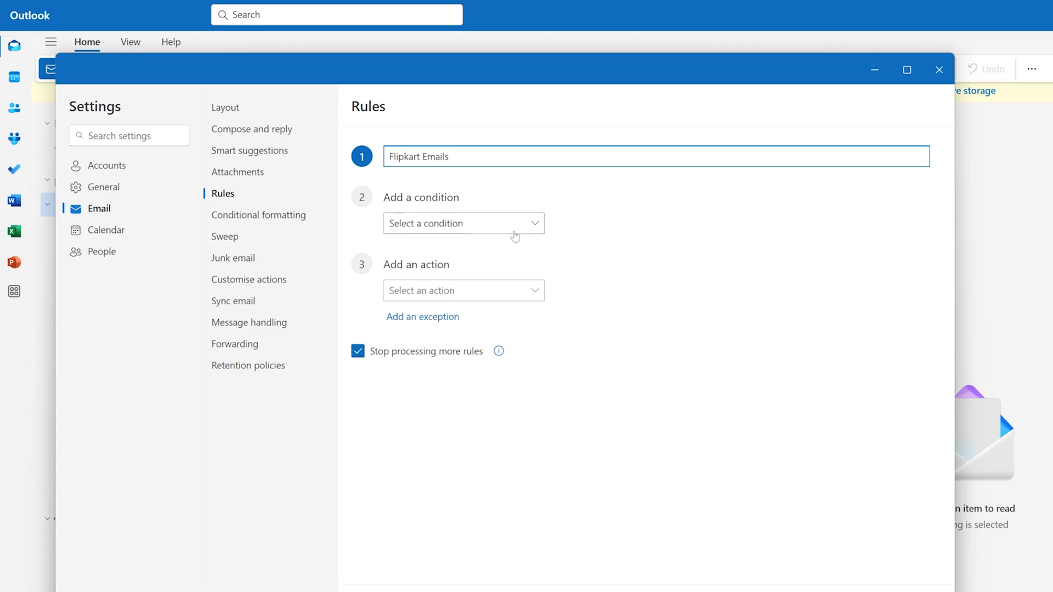
# Step: Add a From condition and open a Personal-folder Flipkart message to check its sender
pyautogui.click(464, 223)
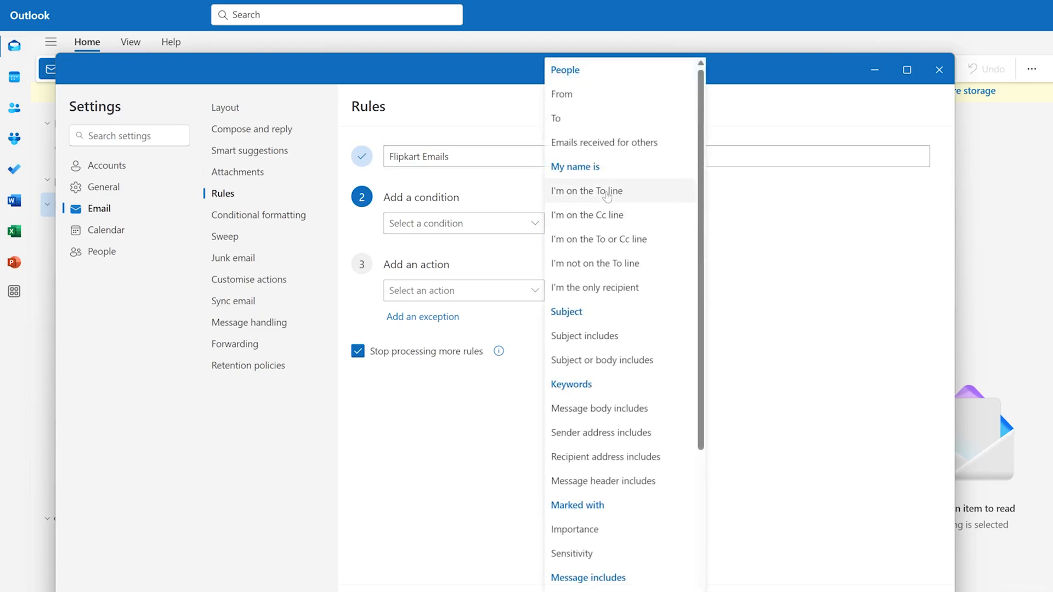
pyautogui.click(562, 94)
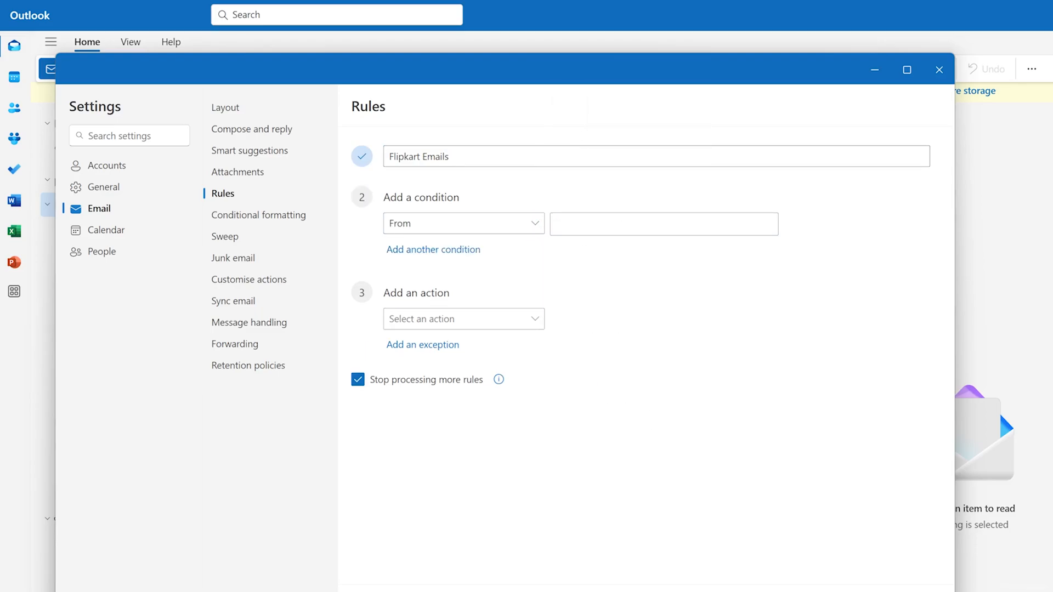
pyautogui.click(664, 224)
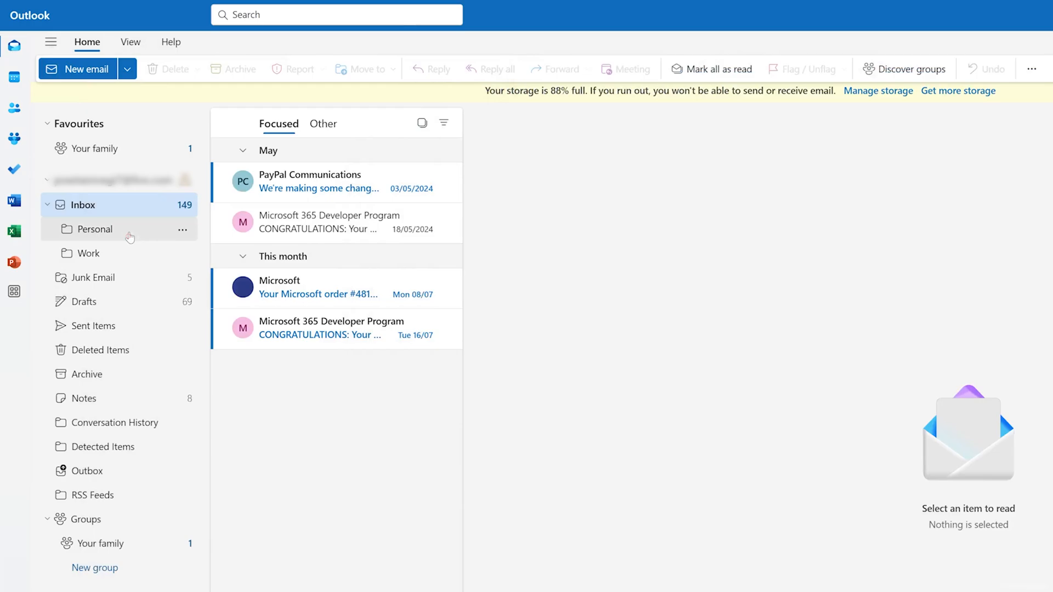
pyautogui.click(95, 229)
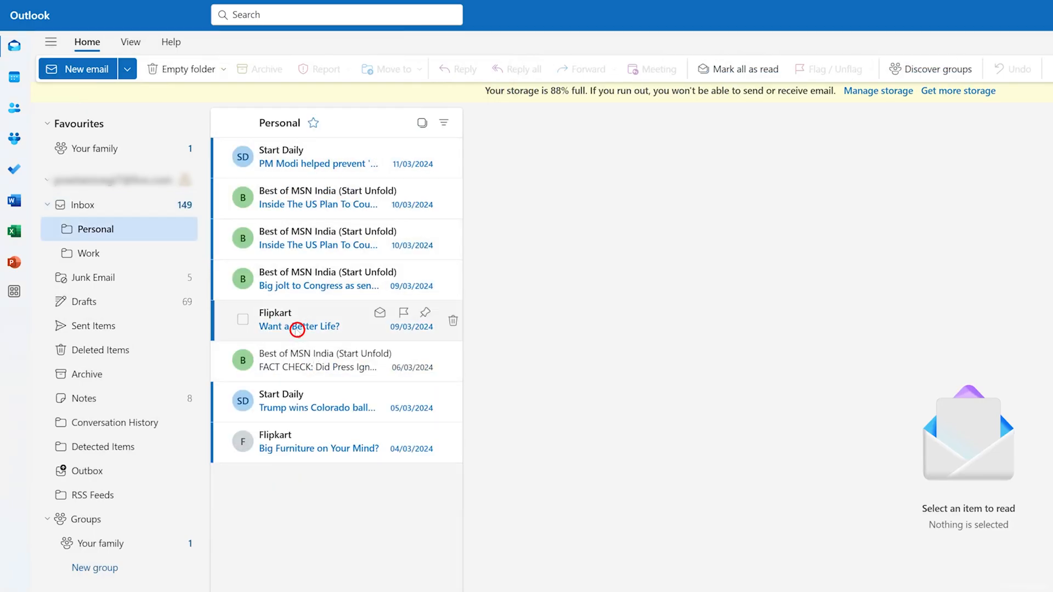
pyautogui.doubleClick(299, 326)
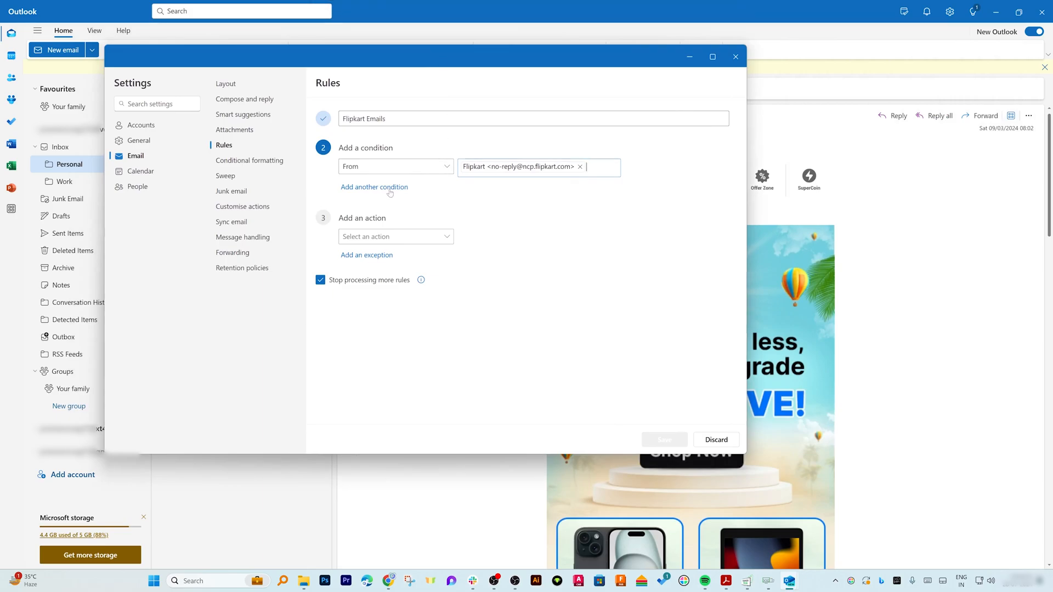
# Step: Finish the sender condition, add a 'Move to Personal' action, and save the rule
pyautogui.click(374, 187)
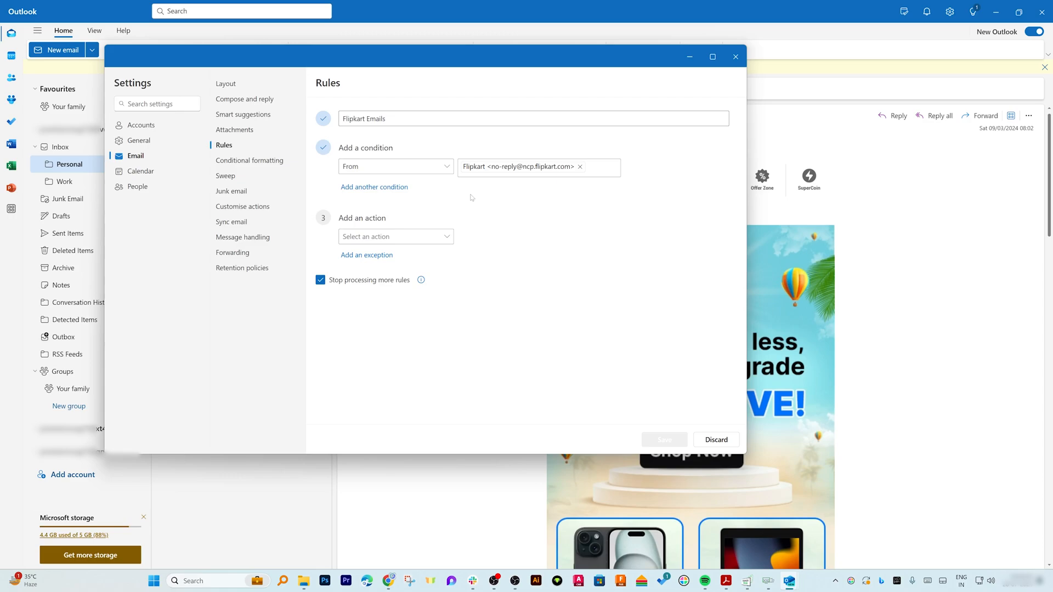
pyautogui.moveTo(435, 245)
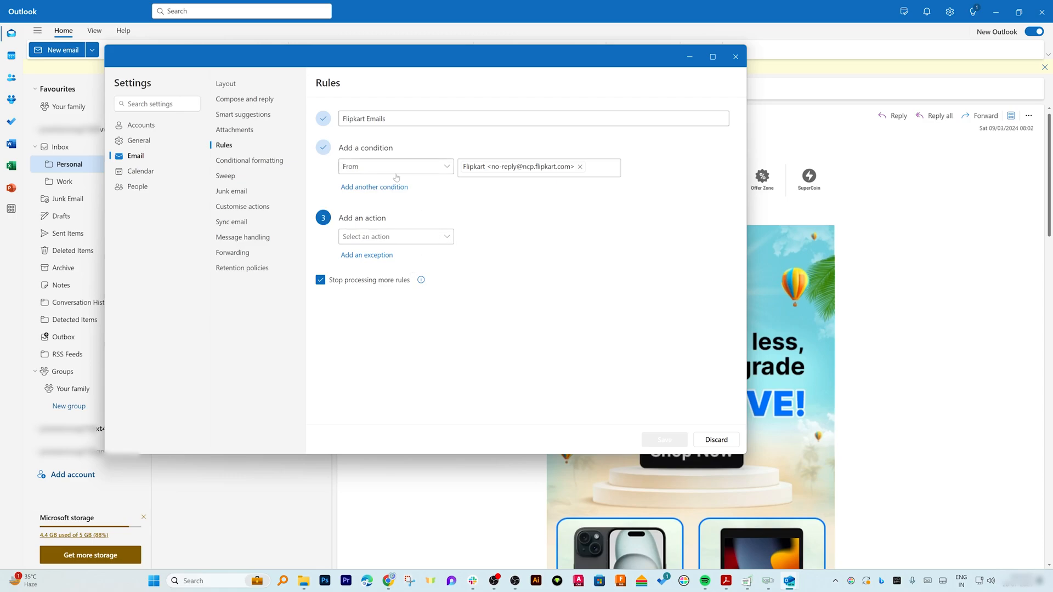
pyautogui.moveTo(494, 176)
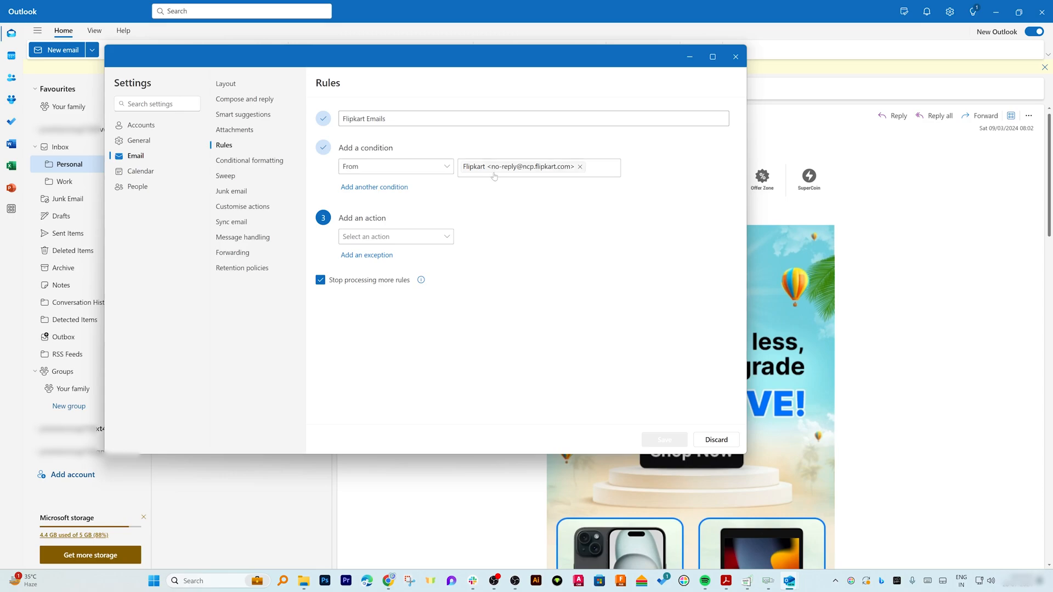
pyautogui.click(396, 237)
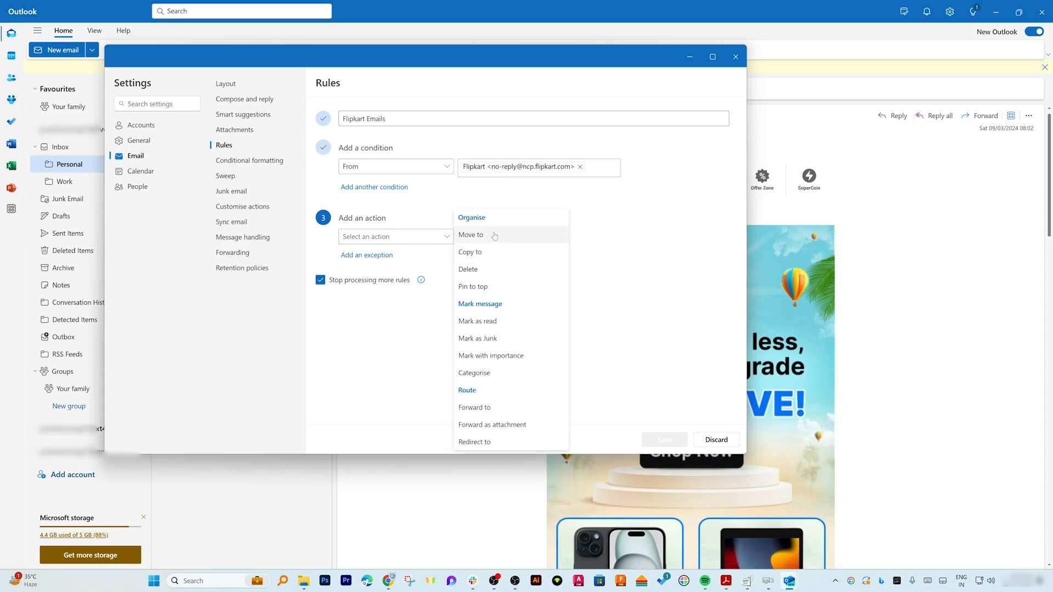
pyautogui.click(471, 234)
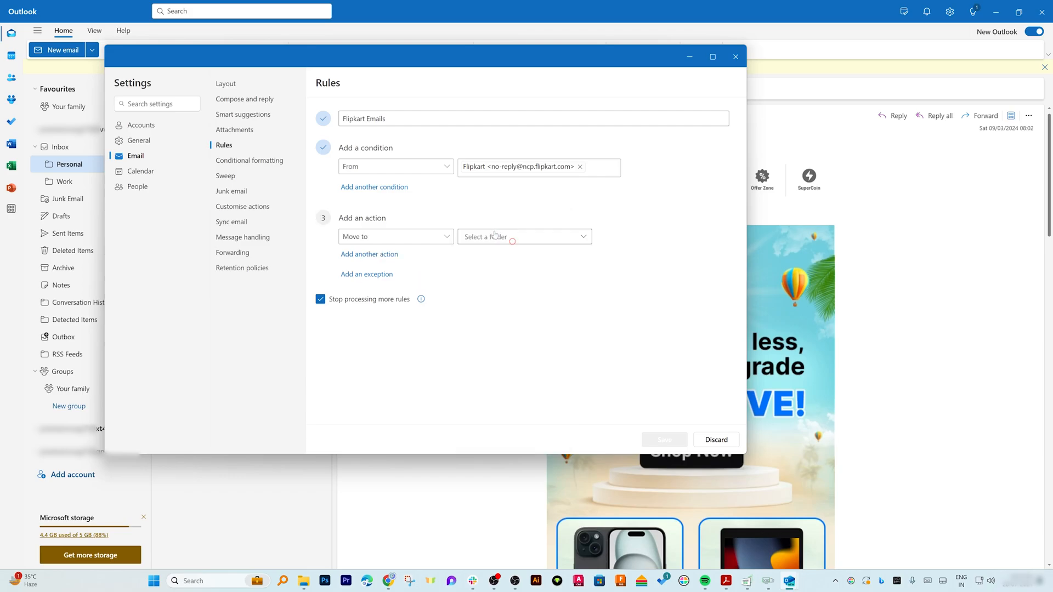
pyautogui.click(524, 237)
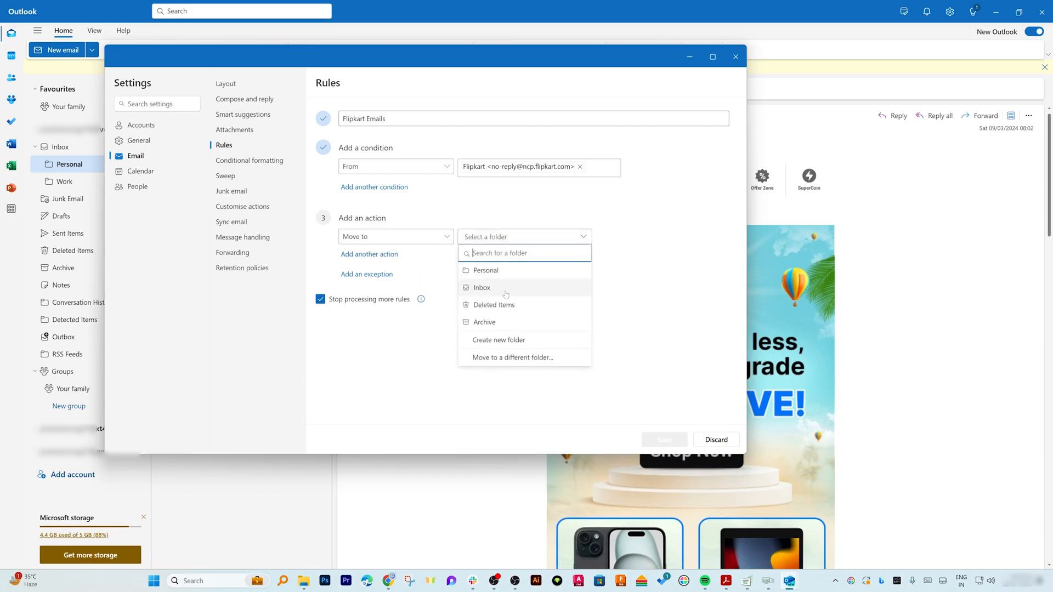
pyautogui.moveTo(489, 271)
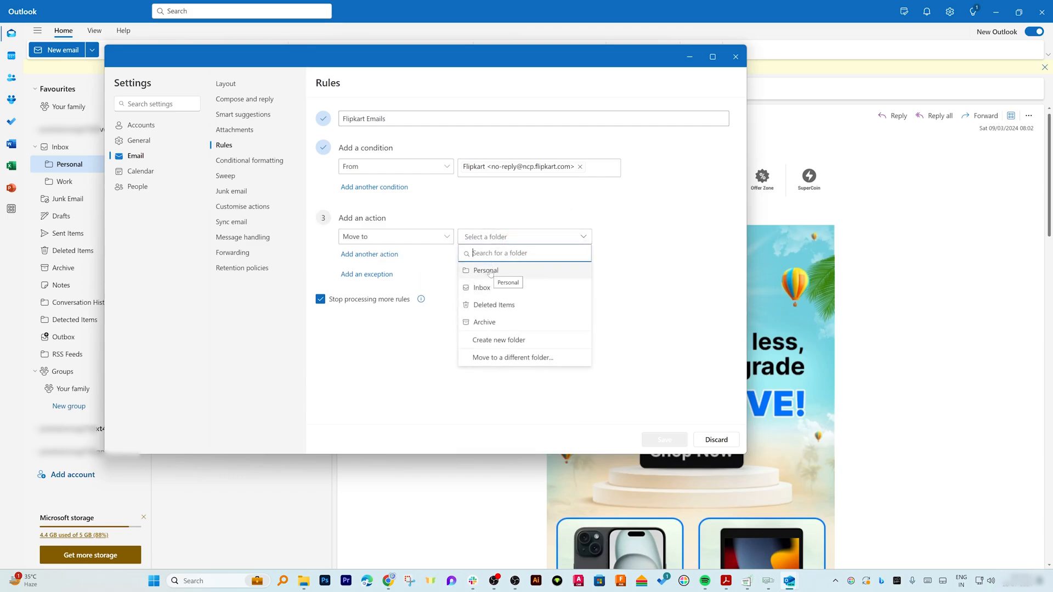
pyautogui.click(485, 270)
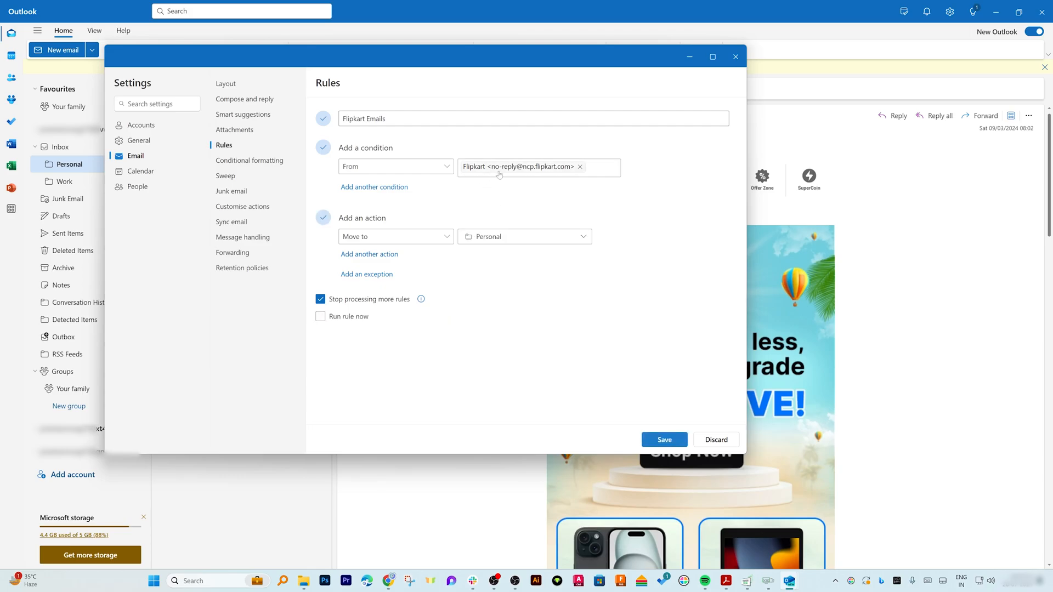
pyautogui.moveTo(518, 254)
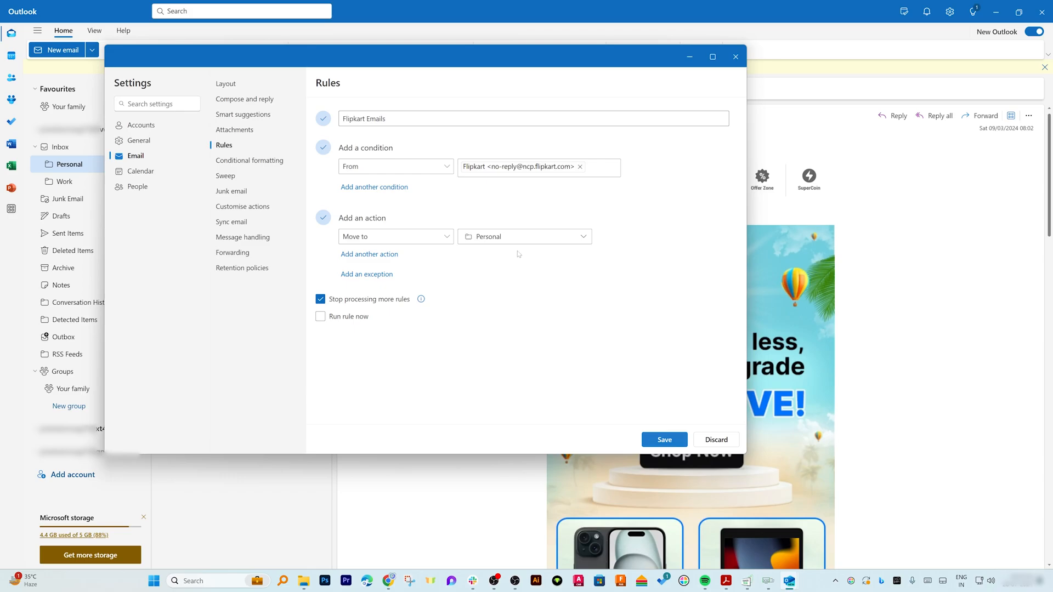
pyautogui.click(664, 439)
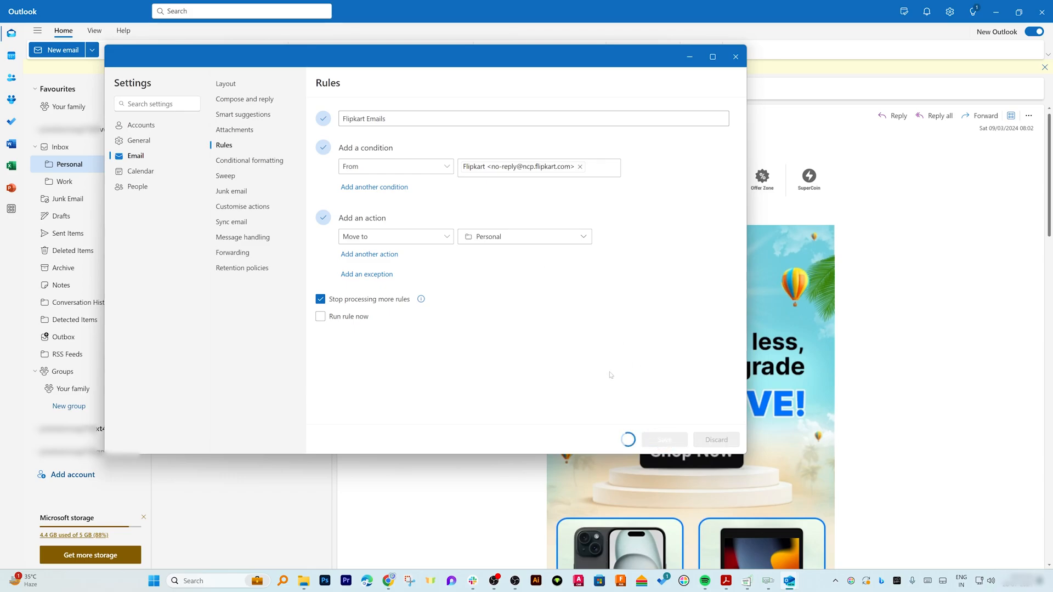
# Step: Confirm the saved rule, drag Settings aside, and view Flipkart messages in Personal
pyautogui.click(665, 439)
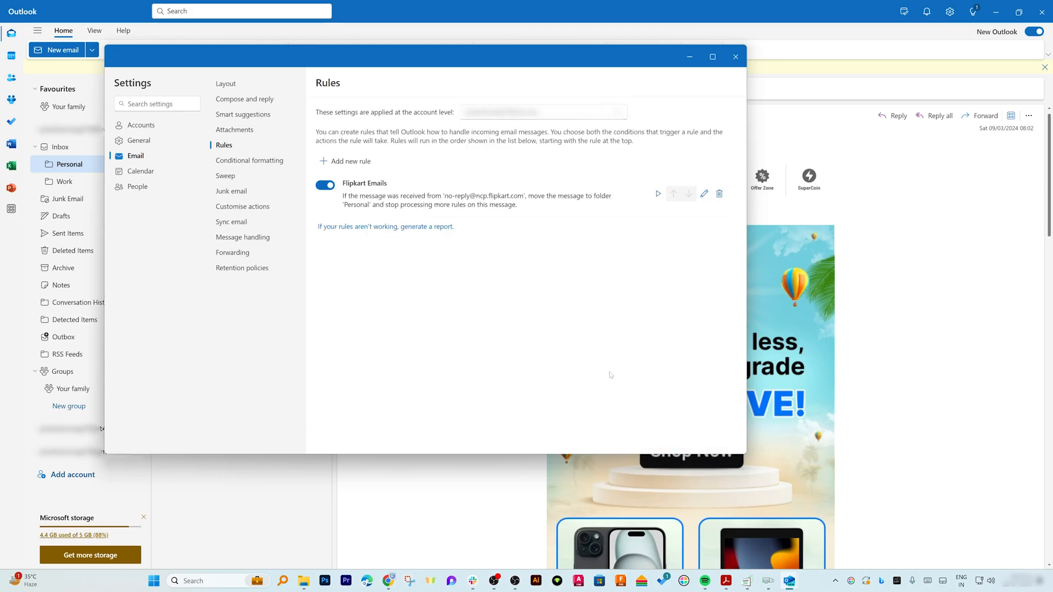
pyautogui.moveTo(533, 4)
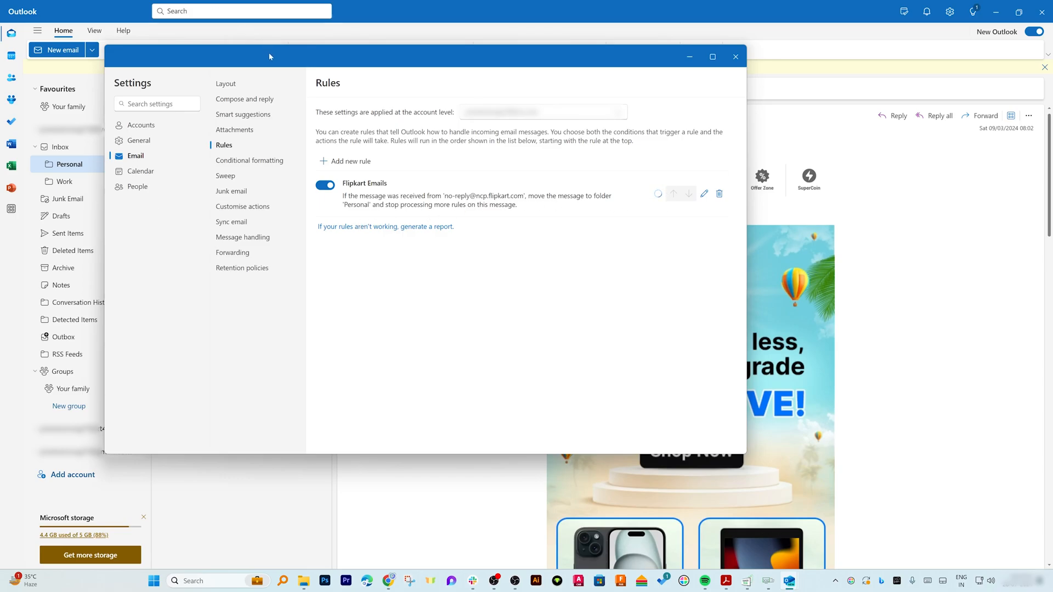
pyautogui.moveTo(269, 56); pyautogui.dragTo(396, 53)
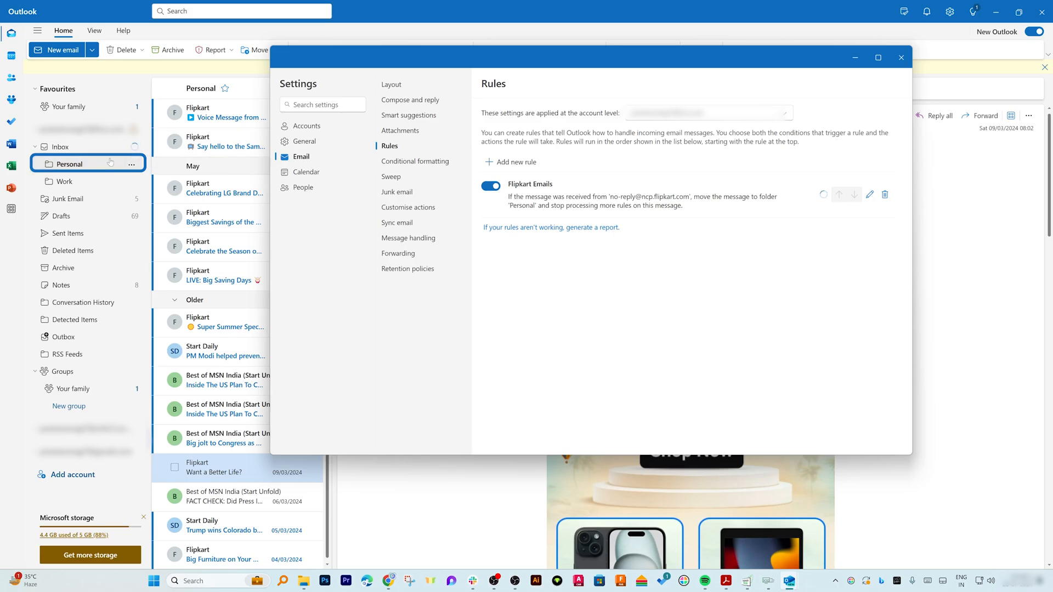
pyautogui.moveTo(131, 180)
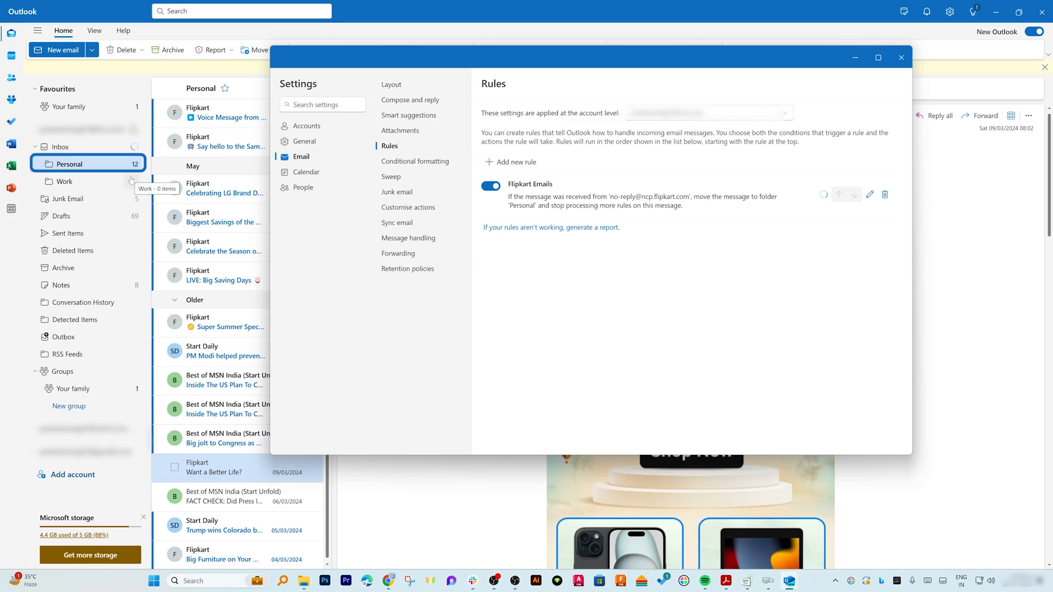
pyautogui.click(901, 57)
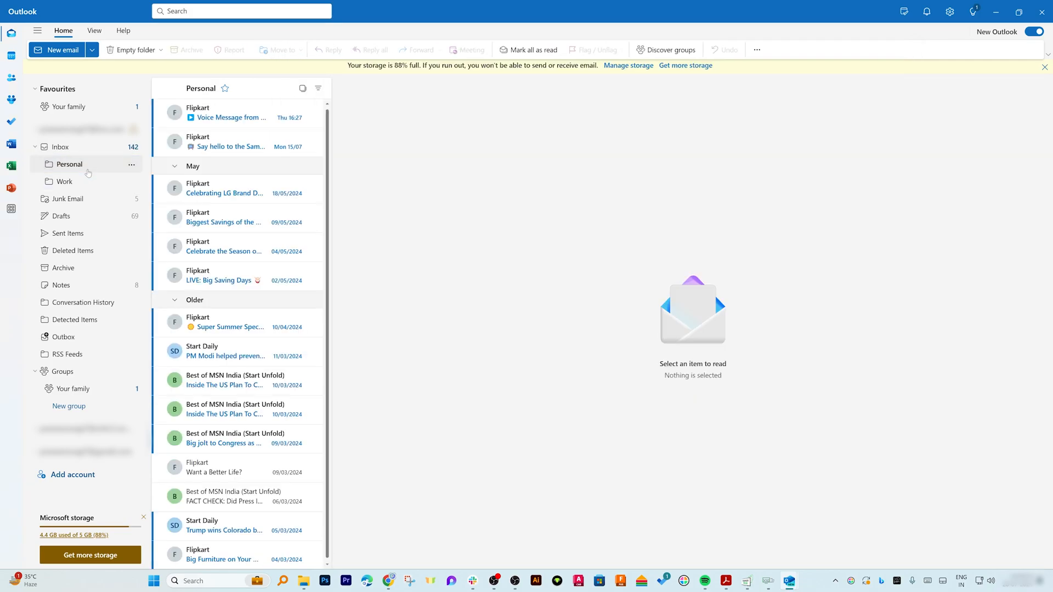